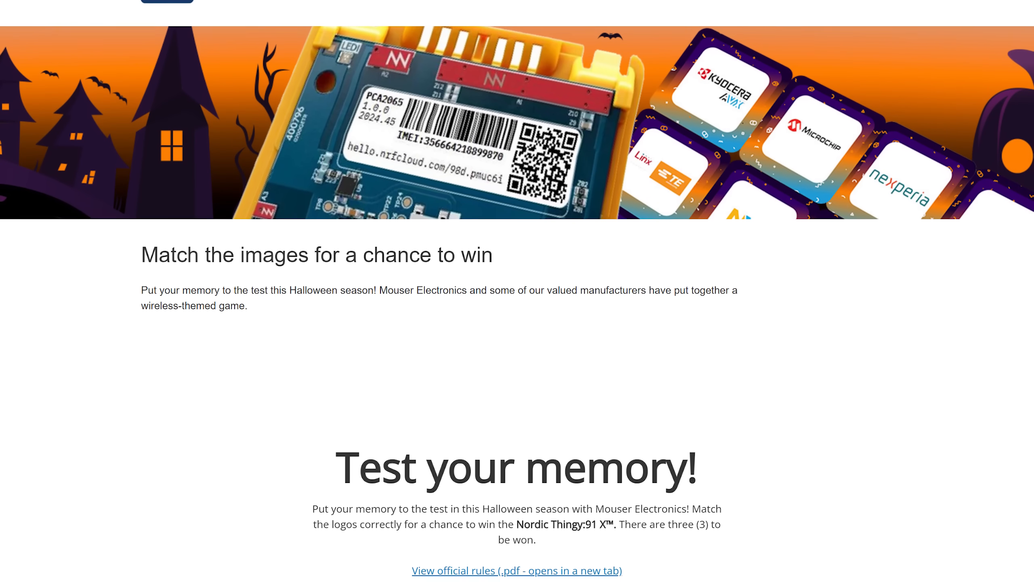
pyautogui.scroll(-3)
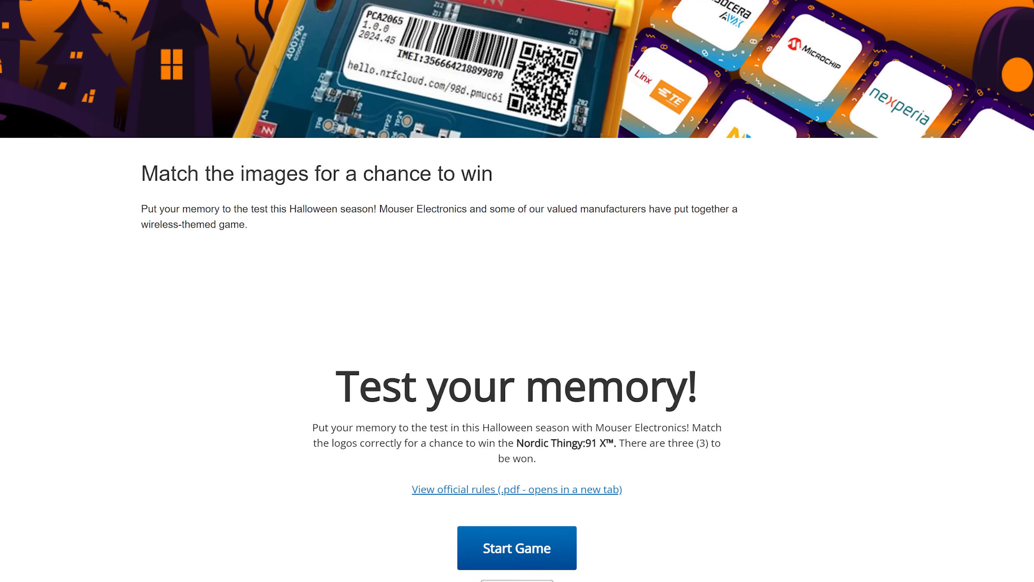